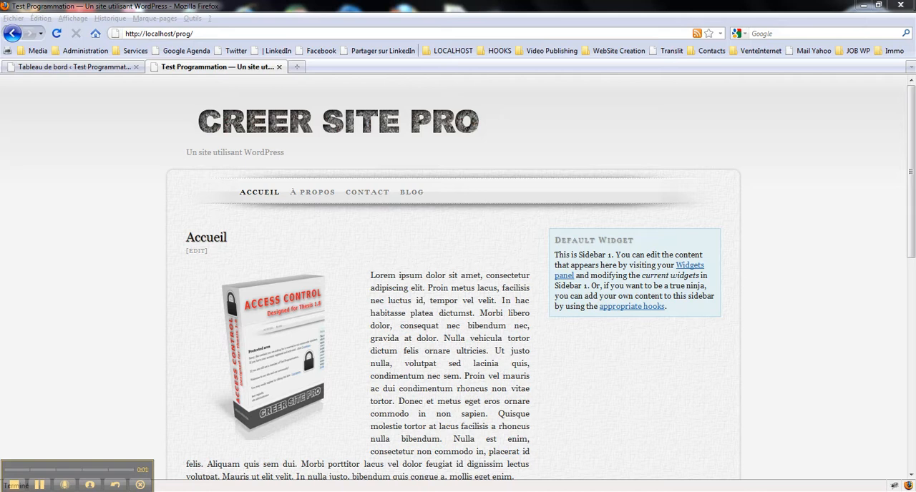
pyautogui.moveTo(401, 264)
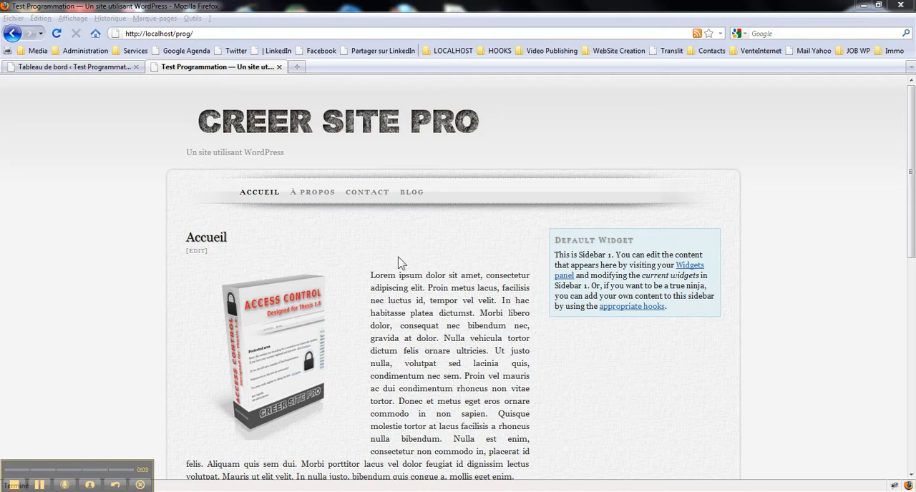
pyautogui.moveTo(403, 250)
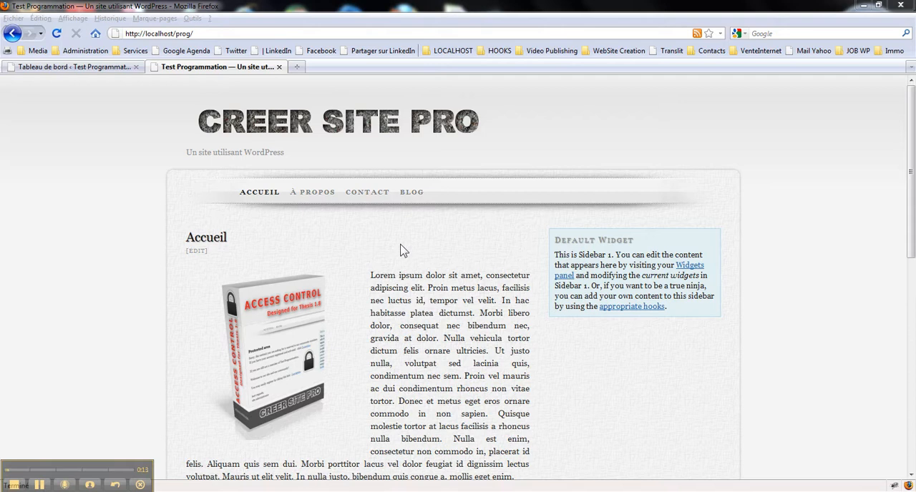
pyautogui.moveTo(300, 308)
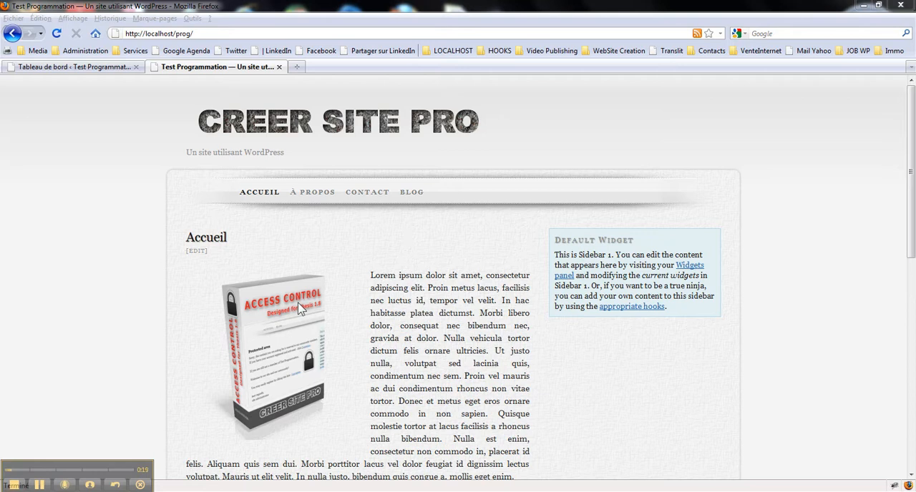
pyautogui.moveTo(292, 313)
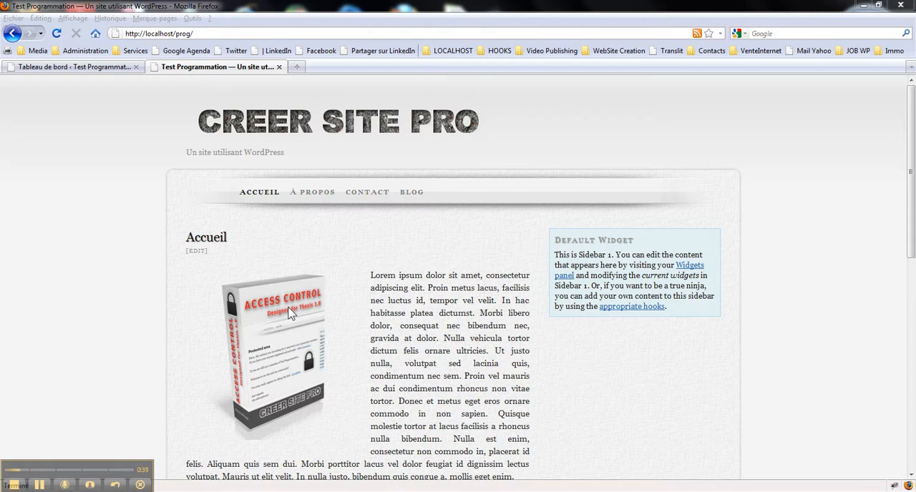
pyautogui.moveTo(393, 270)
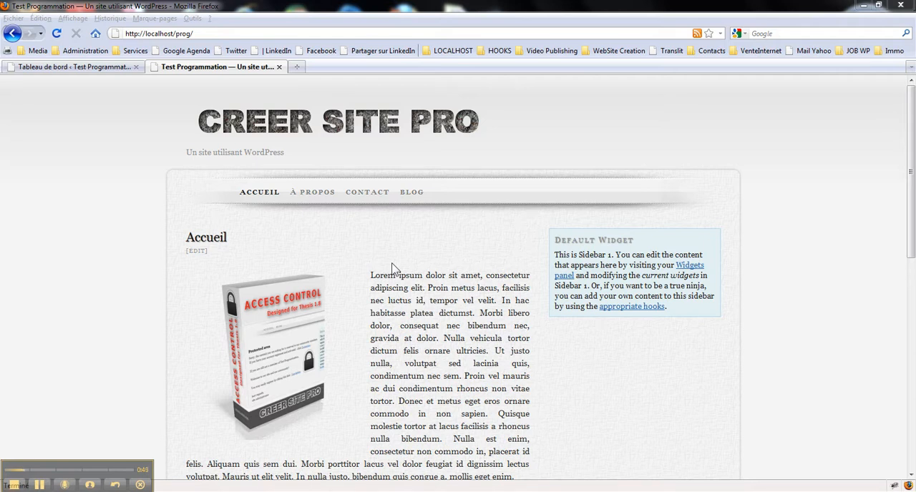
pyautogui.moveTo(345, 221)
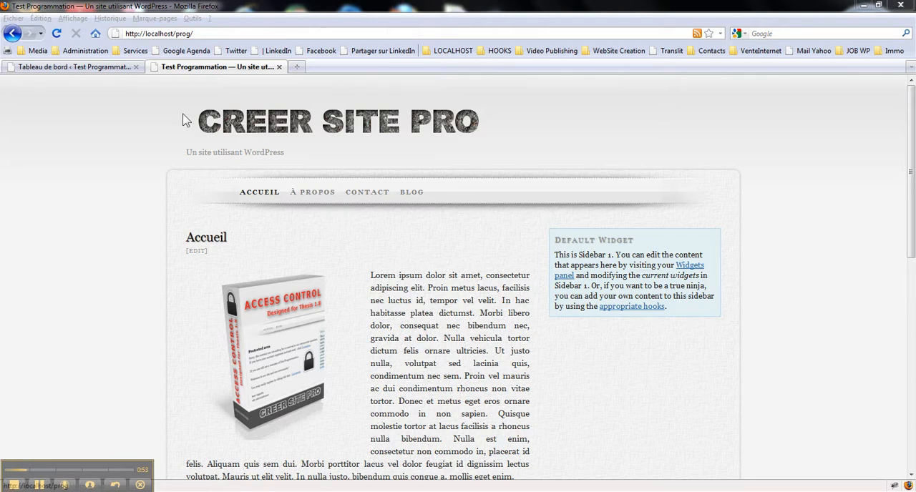
# - From the dashboard, go to Extensions > Ajouter and open the zip upload for access_control
pyautogui.click(72, 66)
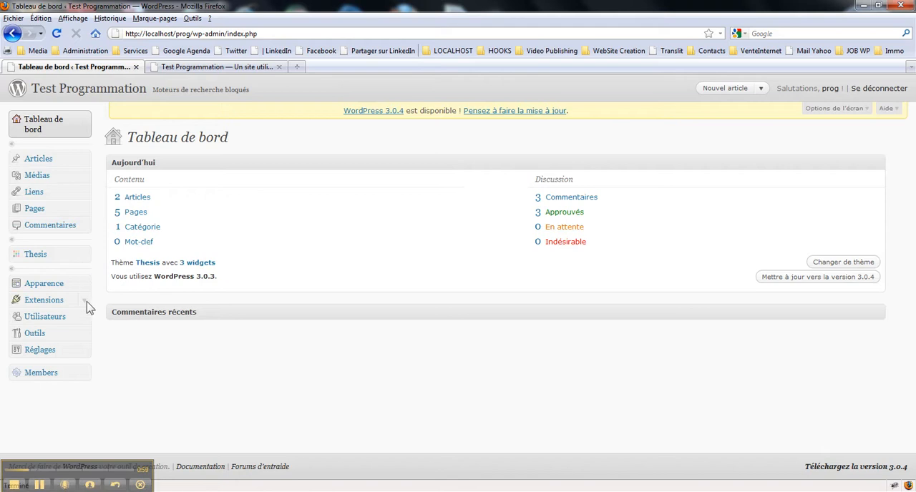
pyautogui.click(44, 299)
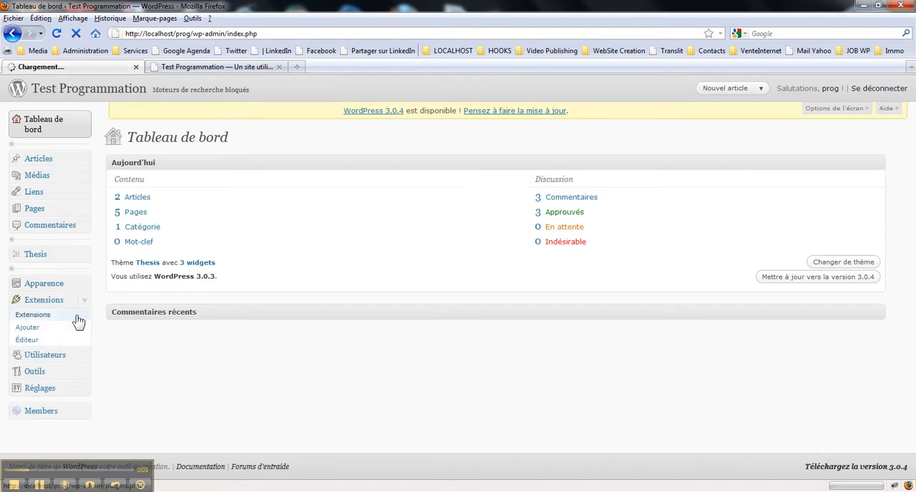
pyautogui.click(33, 315)
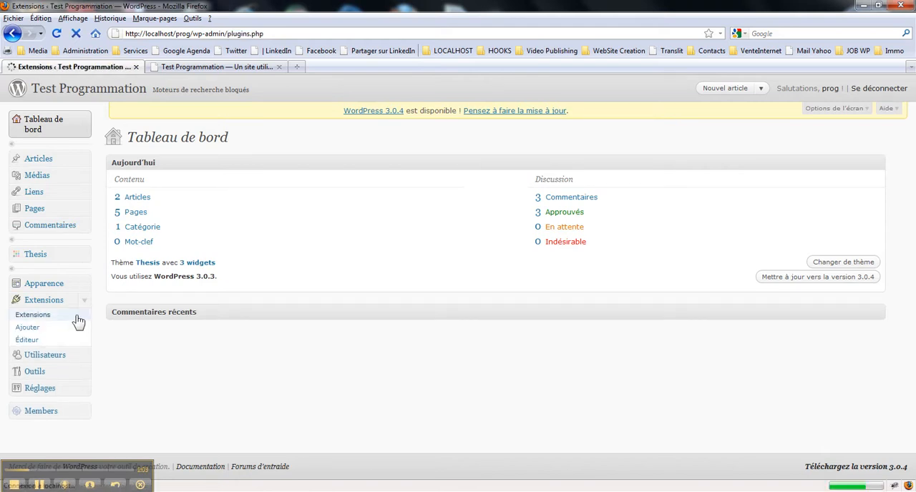
pyautogui.click(32, 314)
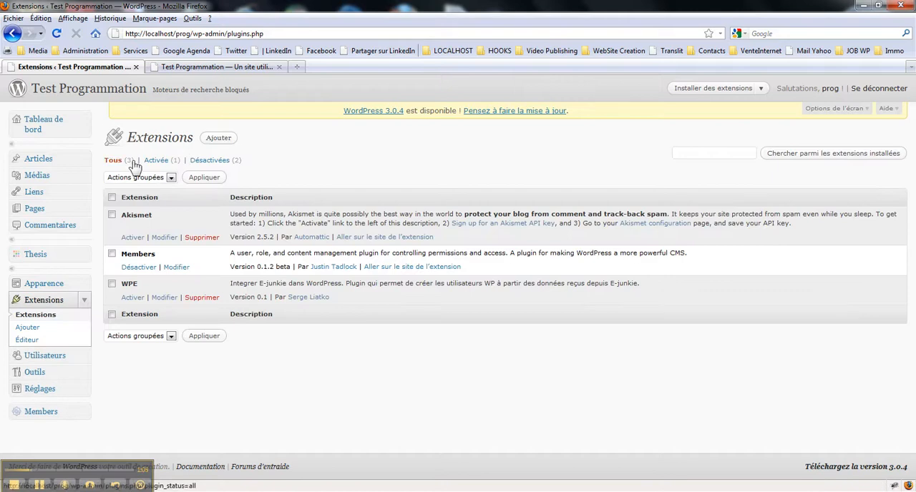
pyautogui.click(218, 137)
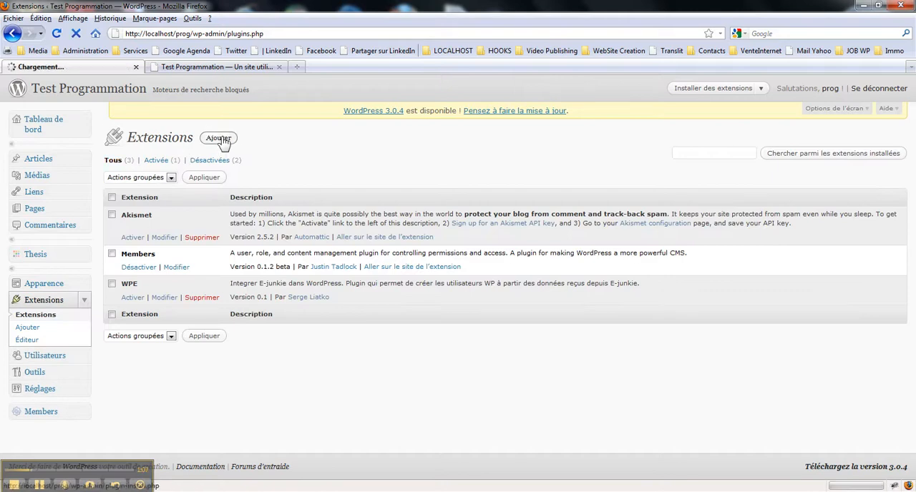
pyautogui.click(217, 138)
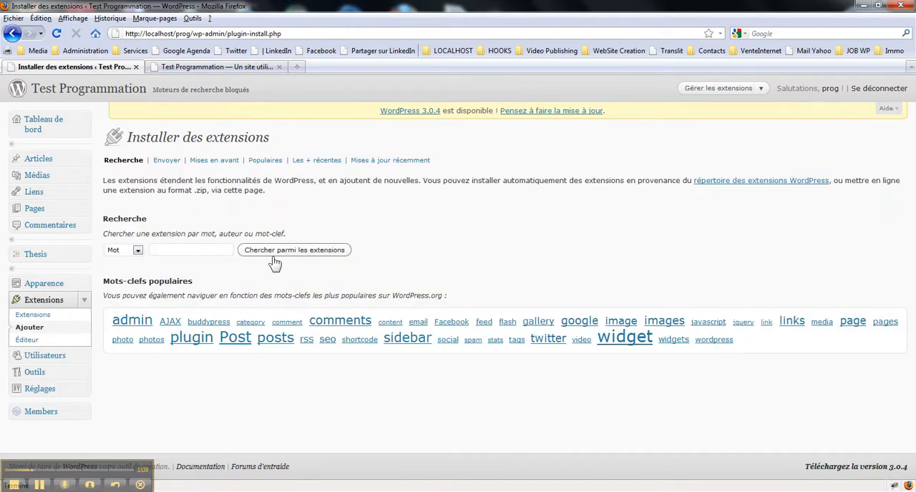
pyautogui.click(166, 159)
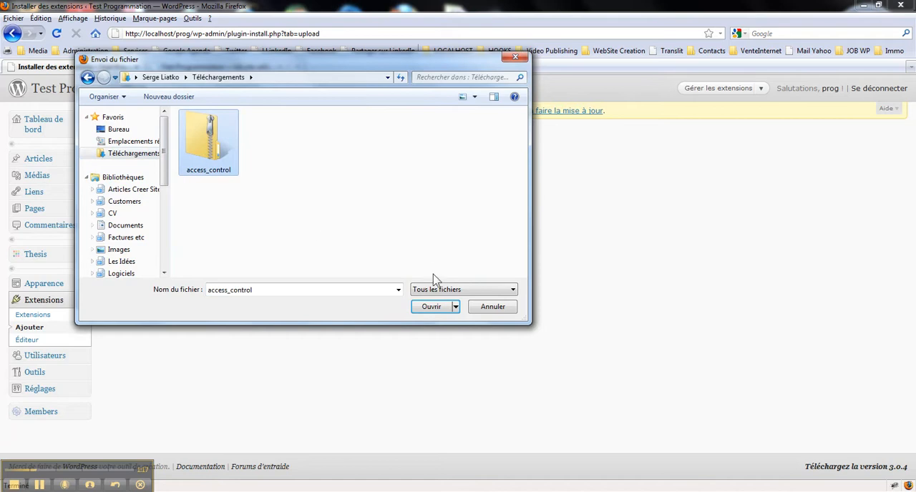
# - Upload access_control.zip, install it, and activate the Access Control for Thesis Theme plugin
pyautogui.click(430, 307)
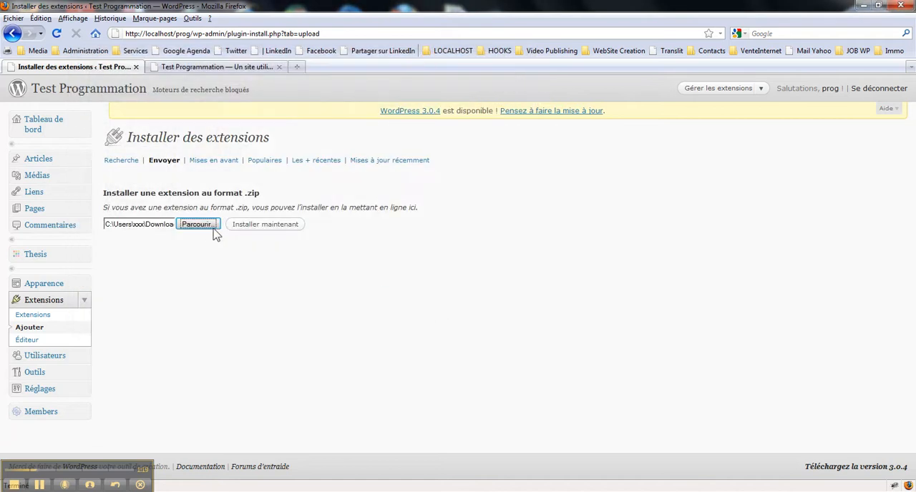
pyautogui.click(265, 224)
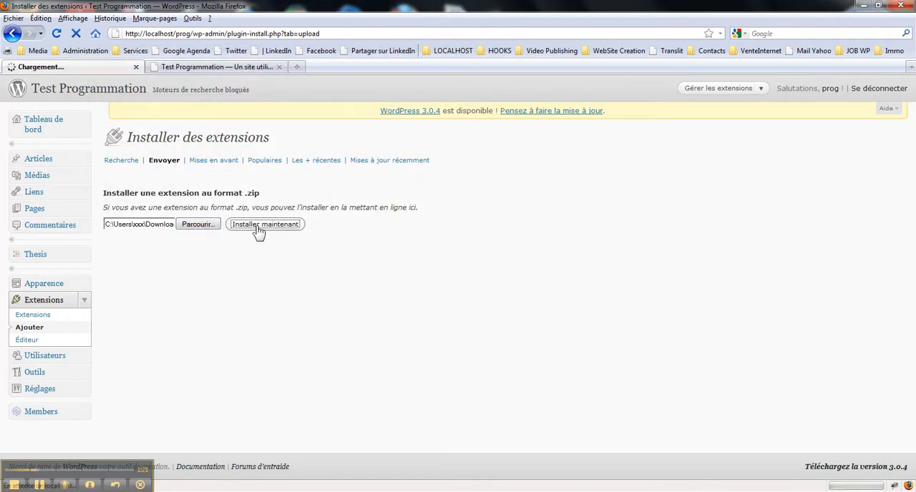
pyautogui.click(265, 223)
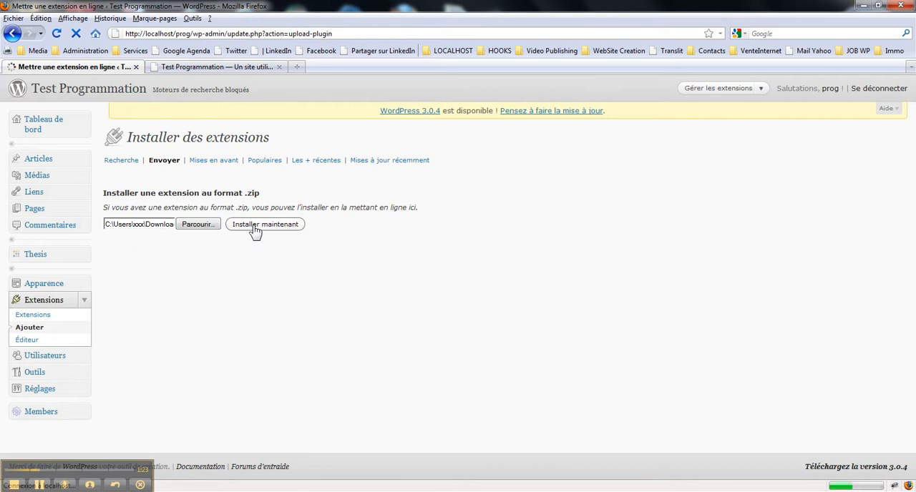
pyautogui.click(265, 224)
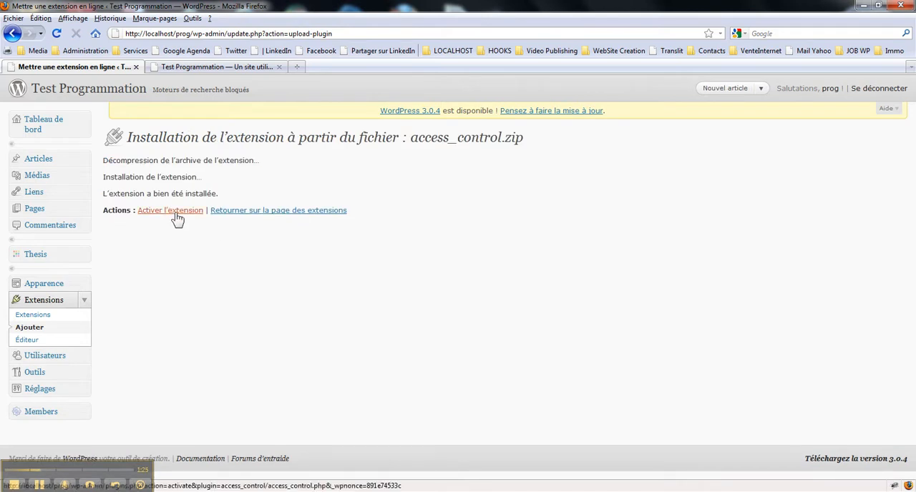
pyautogui.click(170, 210)
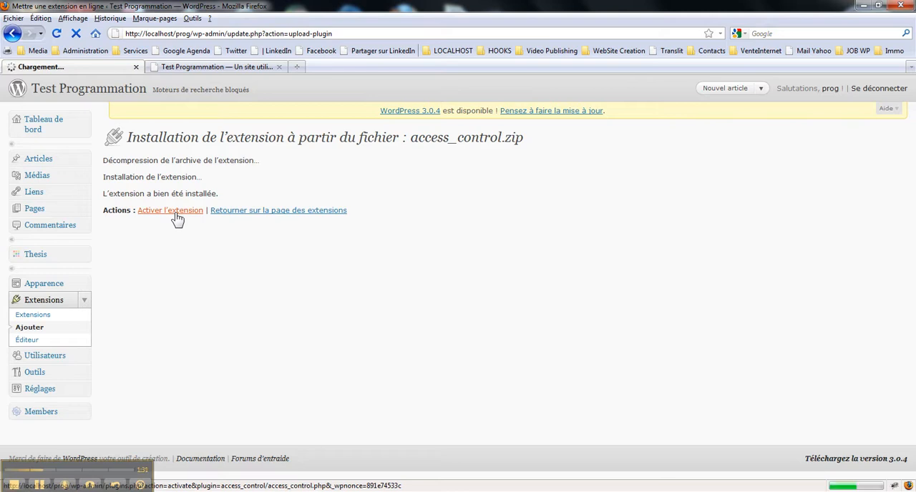
pyautogui.click(170, 210)
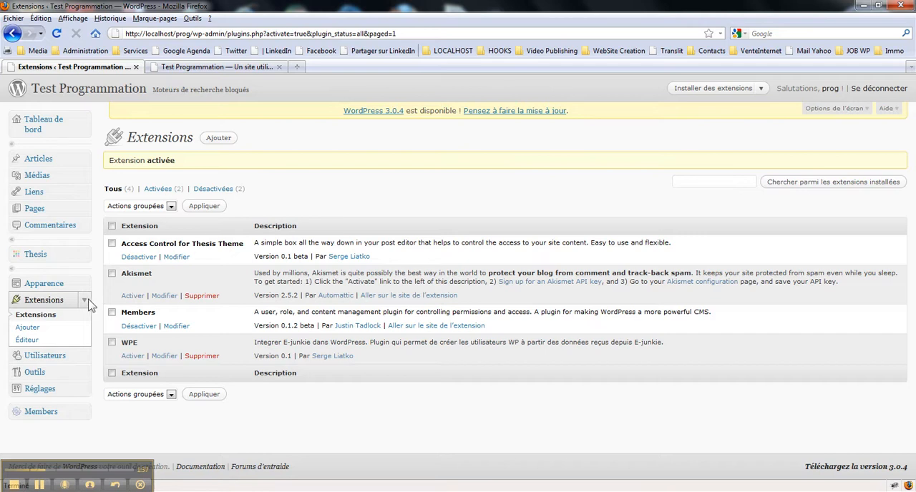
# - Open Articles and edit the 'Bonjour tout le monde !' post
pyautogui.click(44, 300)
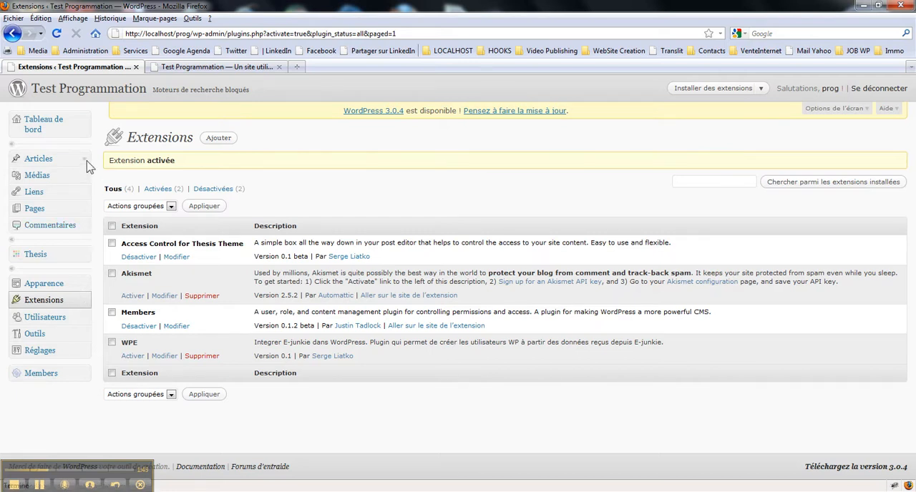
pyautogui.click(39, 159)
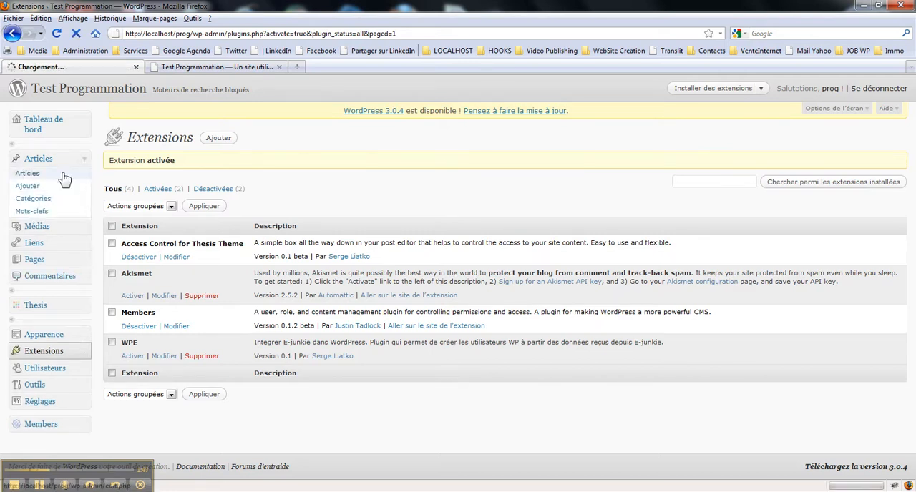
pyautogui.click(27, 174)
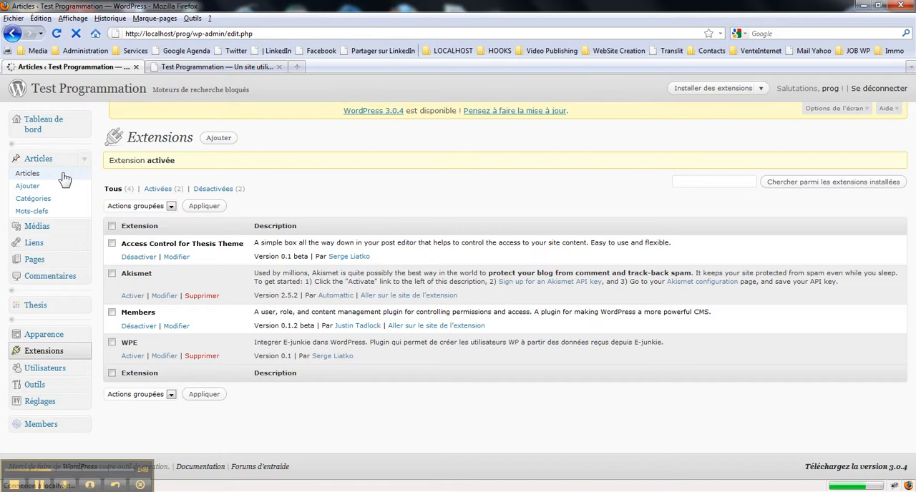
pyautogui.click(27, 173)
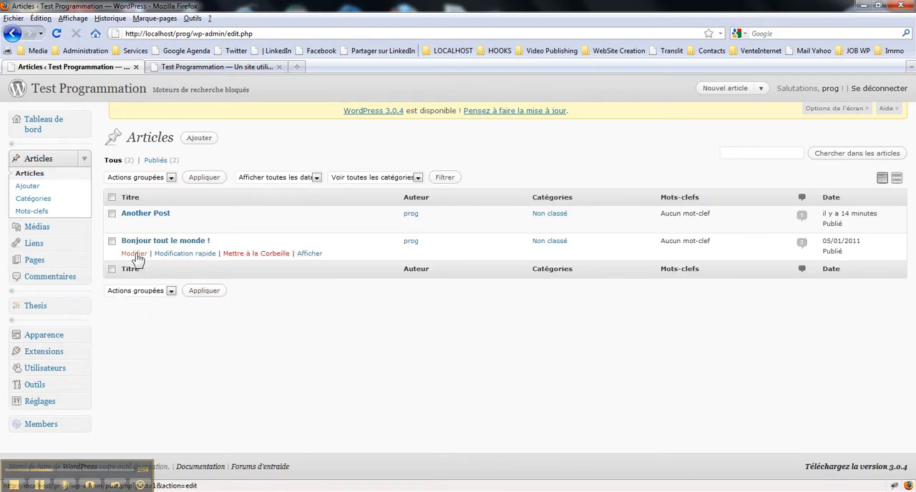
pyautogui.click(134, 253)
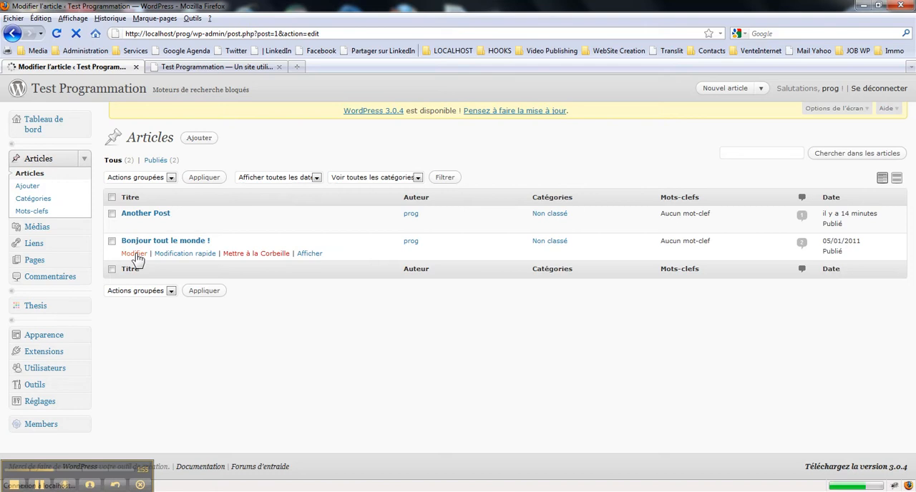
pyautogui.click(135, 253)
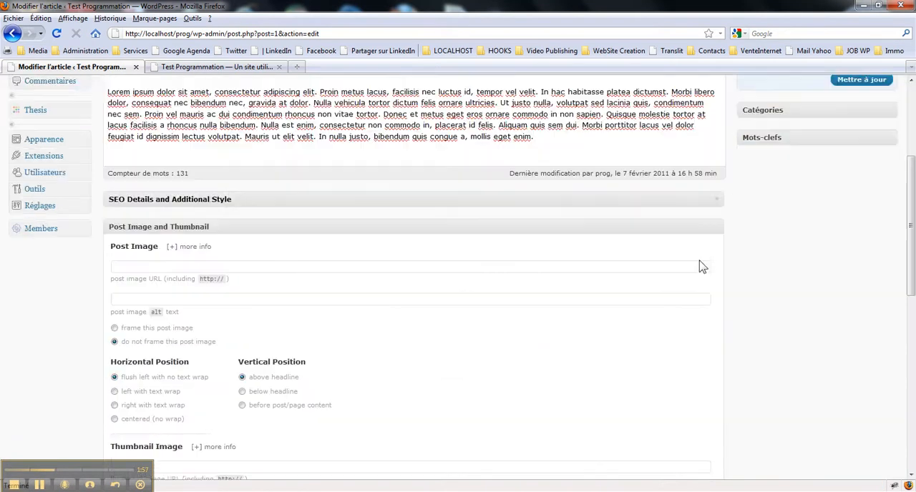
# - Scroll down the editor to the Content Access Control panel
pyautogui.scroll(-3)
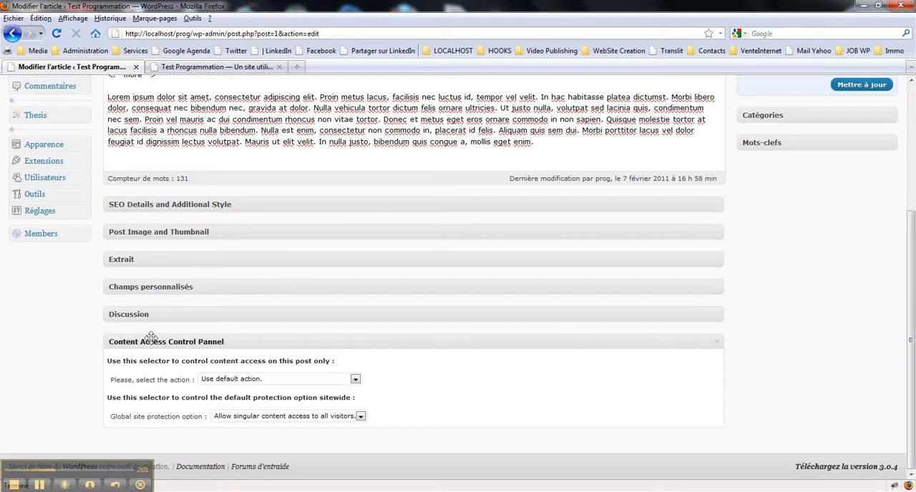
pyautogui.moveTo(163, 356)
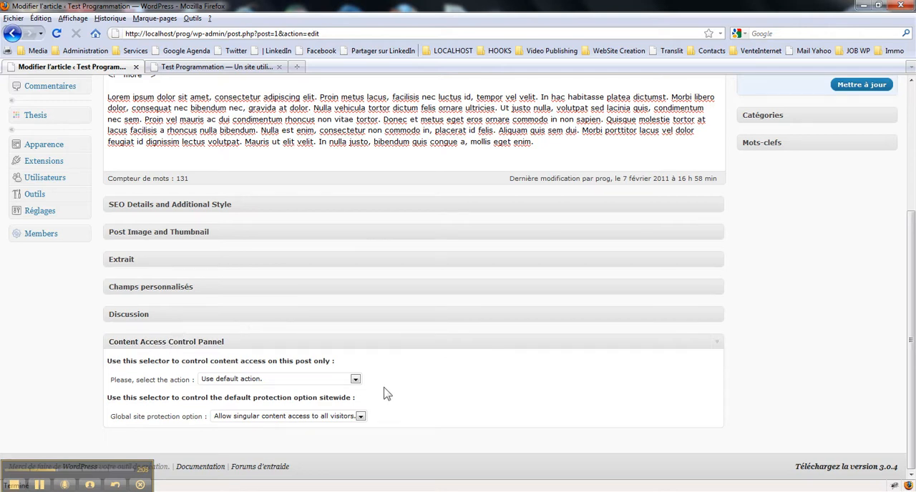
pyautogui.moveTo(338, 381)
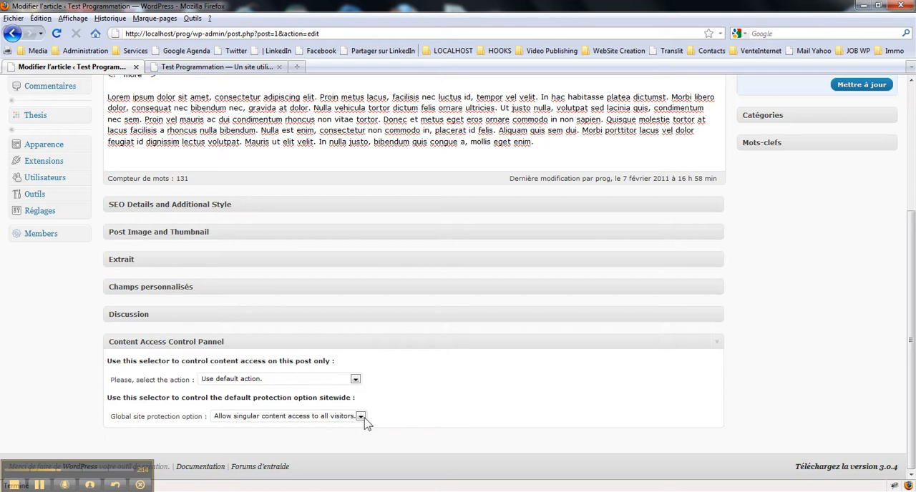
pyautogui.moveTo(177, 410)
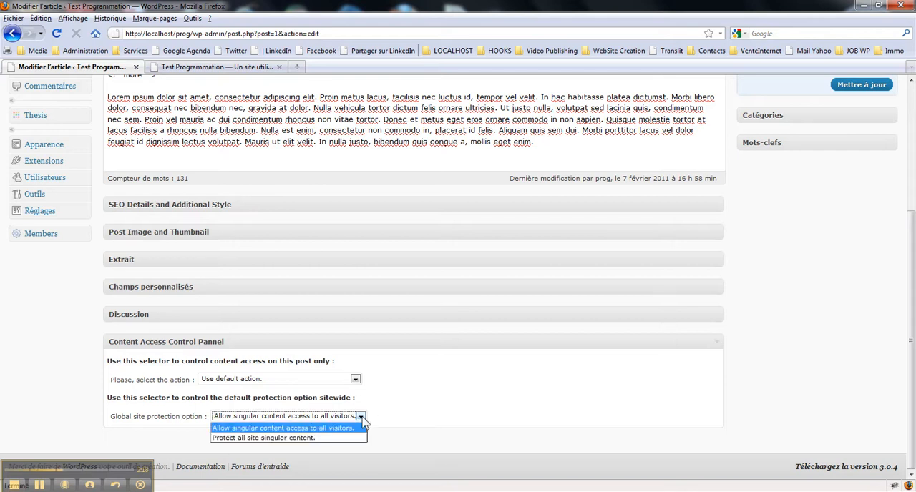
# - Keep the sitewide option allowing singular content access to all visitors
pyautogui.click(285, 416)
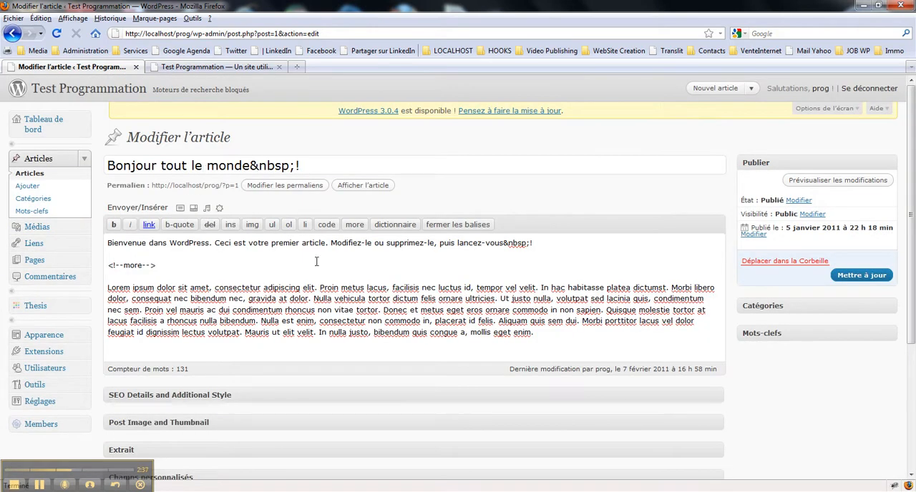
pyautogui.scroll(-3)
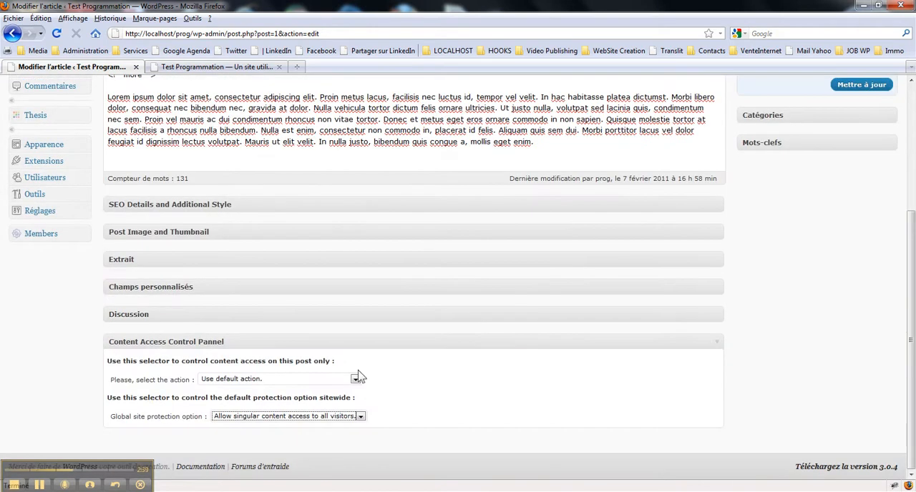
# - Set the post to 'Protect this content from non logged in users' and update it
pyautogui.click(356, 379)
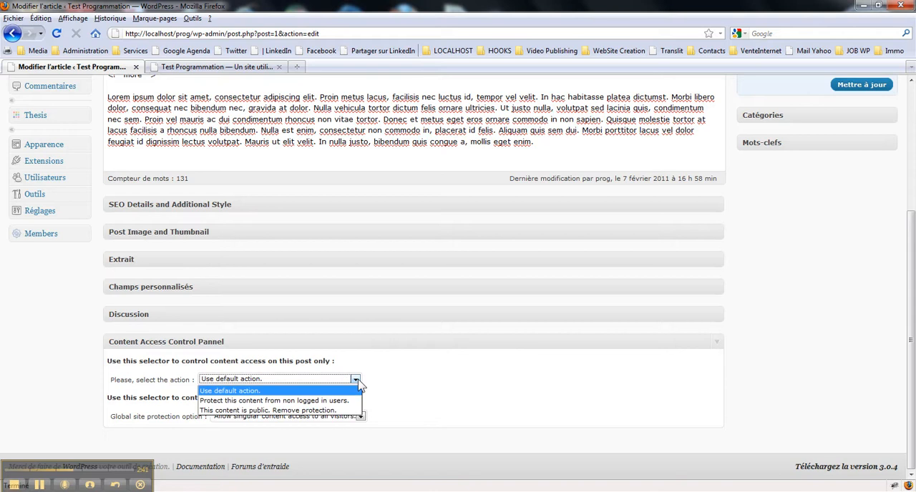
pyautogui.moveTo(279, 400)
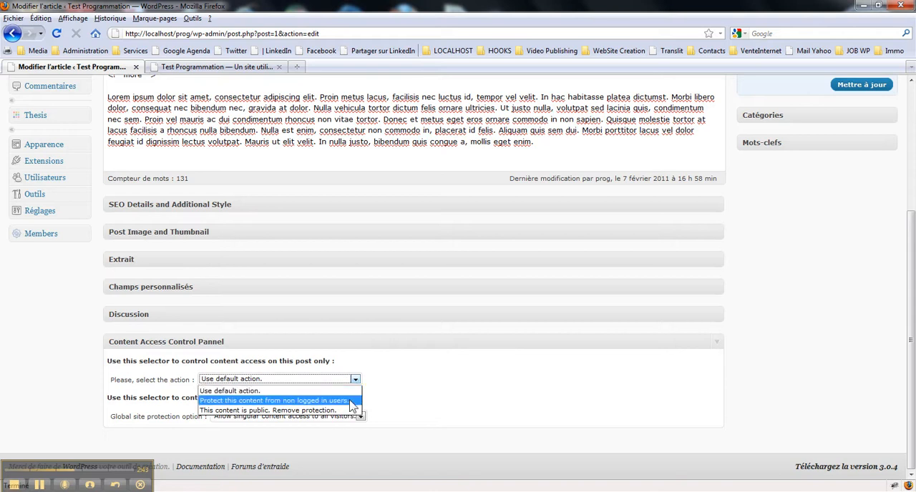
pyautogui.moveTo(354, 407)
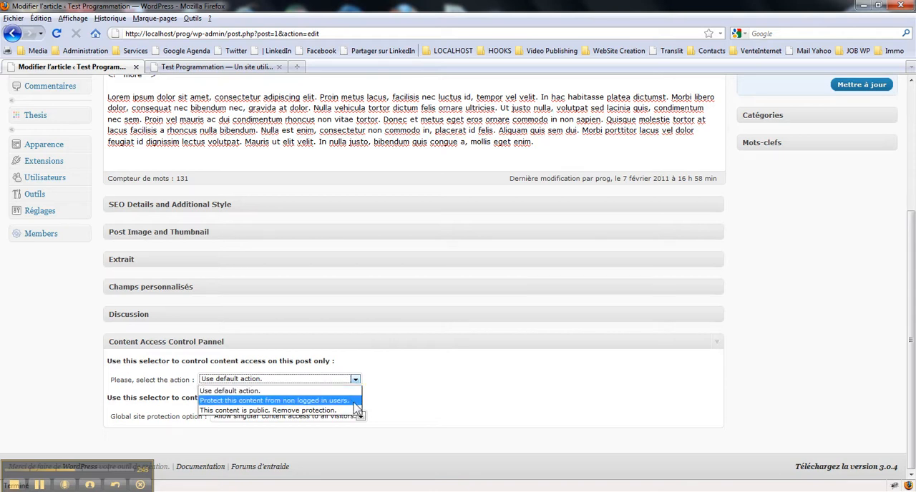
pyautogui.click(274, 400)
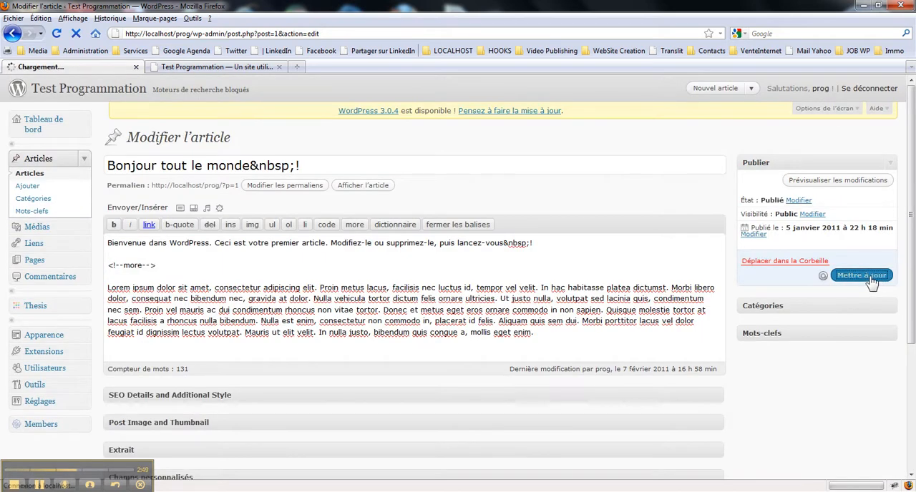
pyautogui.click(861, 275)
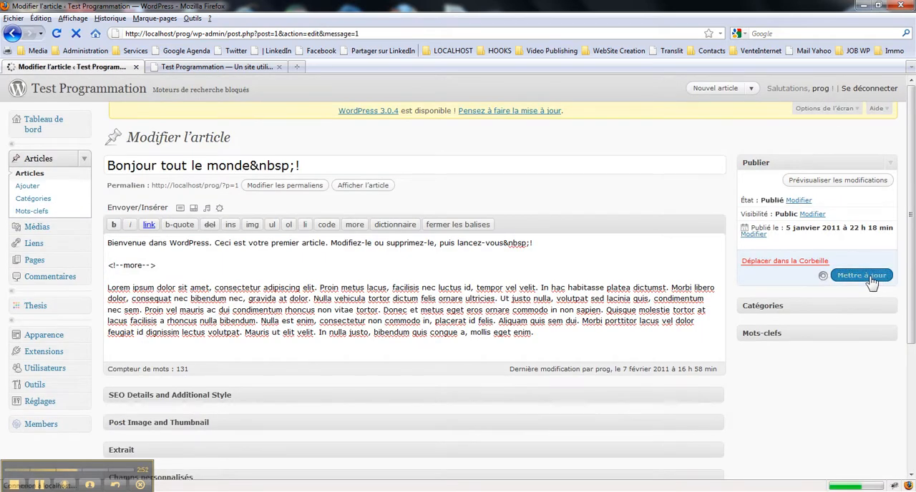
pyautogui.click(862, 275)
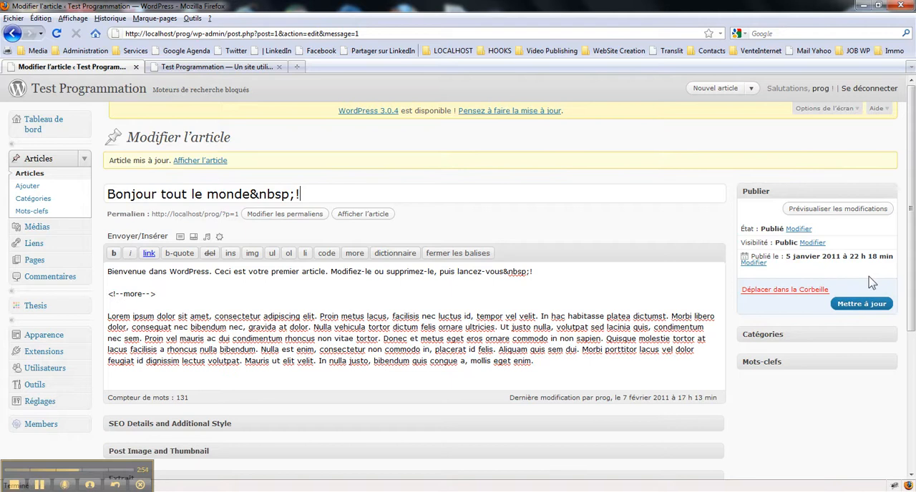
pyautogui.rightClick(200, 161)
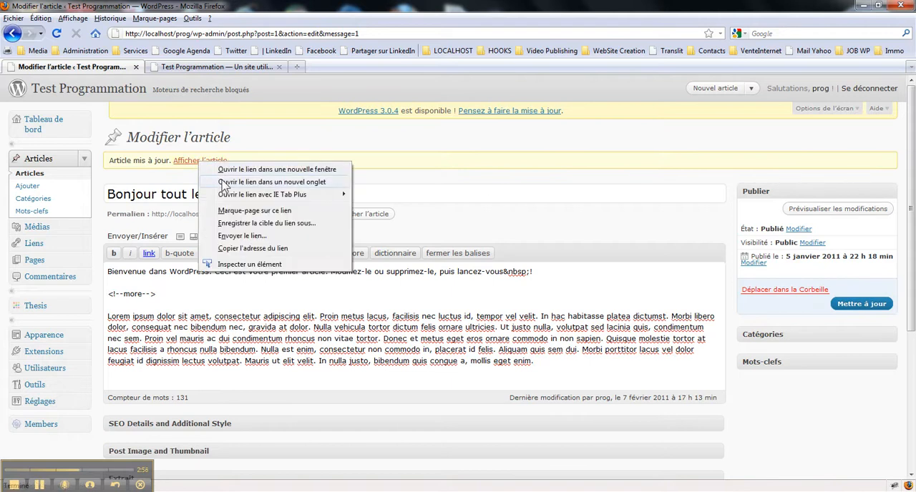
# - Open 'Afficher l'article' in a new tab and scroll through the full post
pyautogui.click(273, 182)
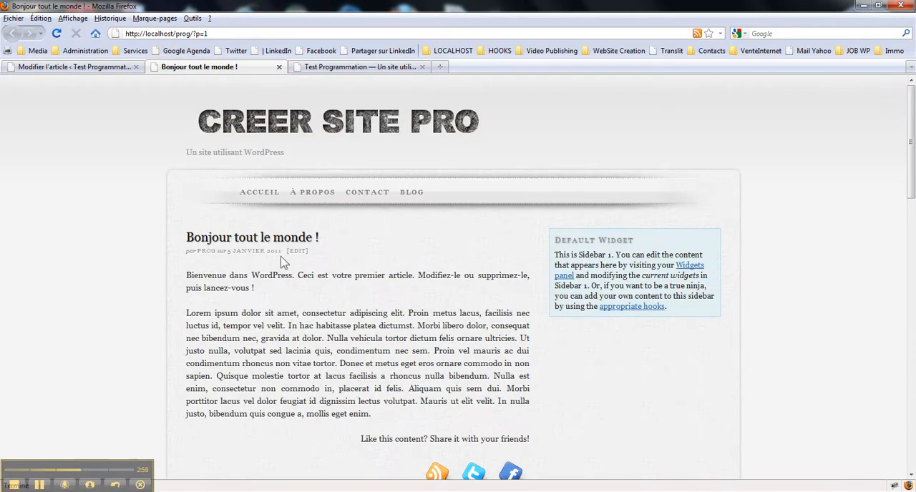
pyautogui.scroll(-3)
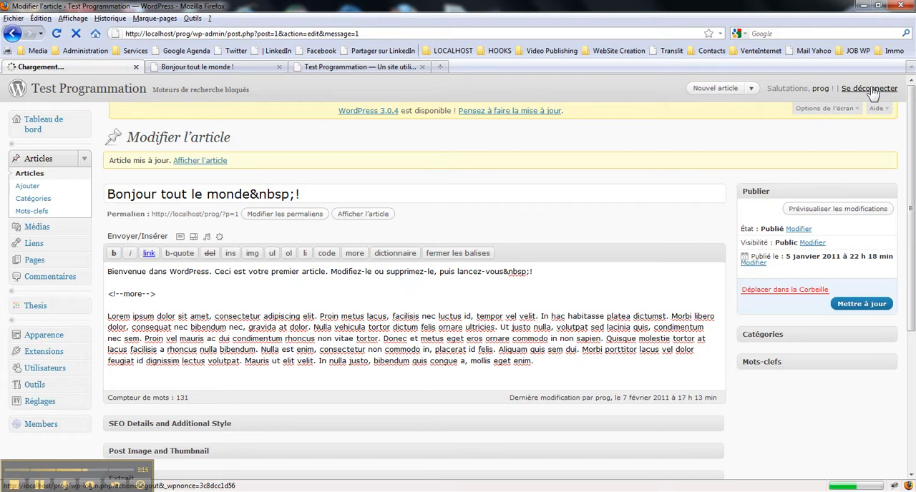
# - Log out, then reload the post tab to see the 'Protected area' notice
pyautogui.click(869, 88)
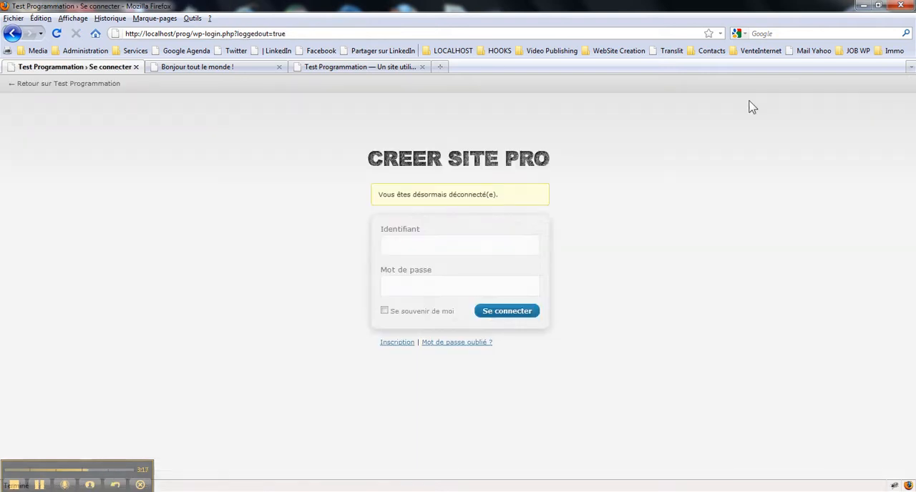
pyautogui.click(198, 67)
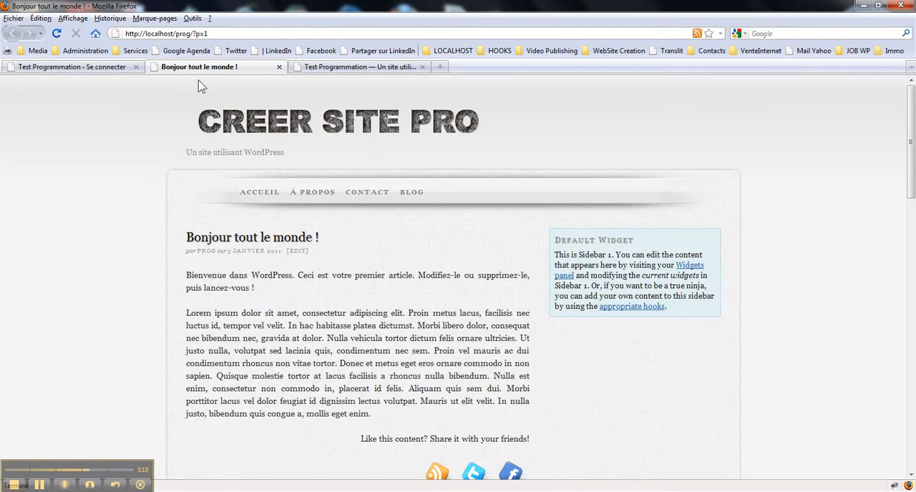
pyautogui.moveTo(287, 257)
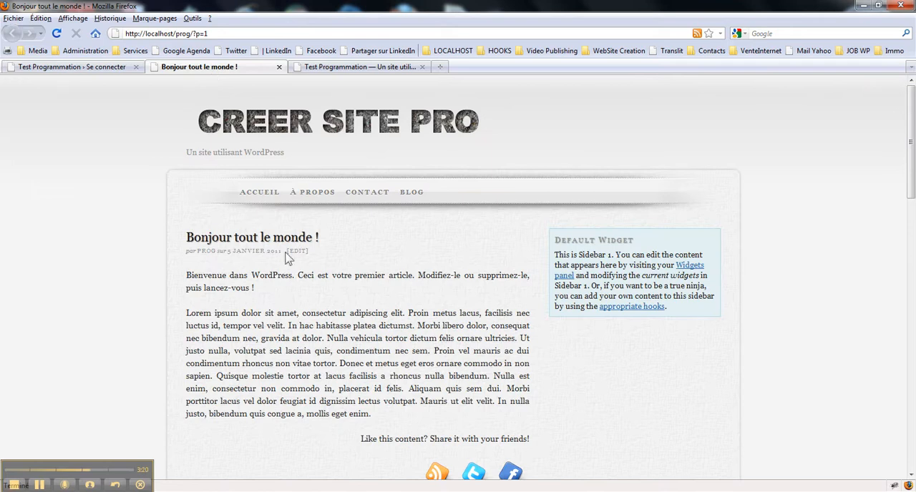
pyautogui.moveTo(58, 34)
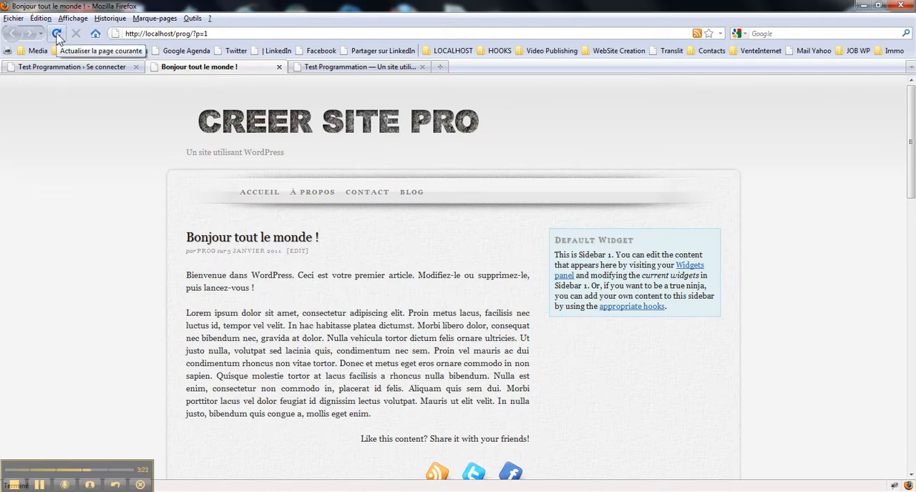
pyautogui.click(57, 33)
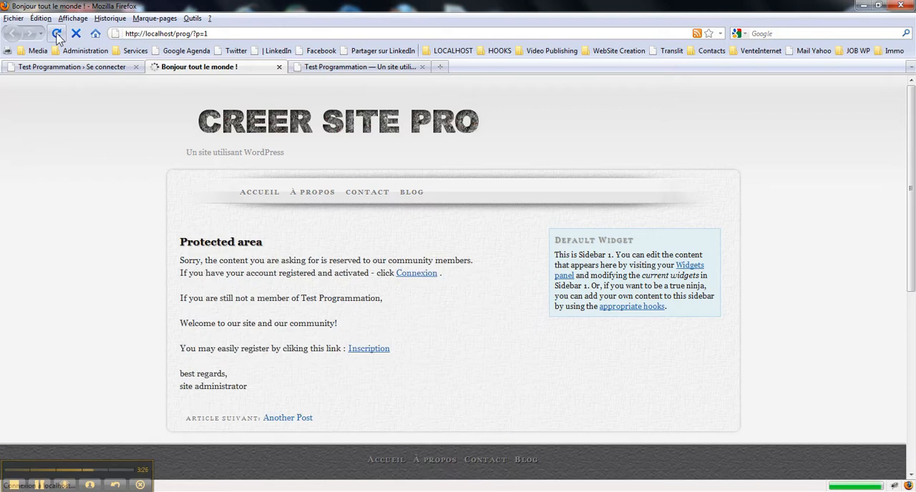
pyautogui.click(57, 34)
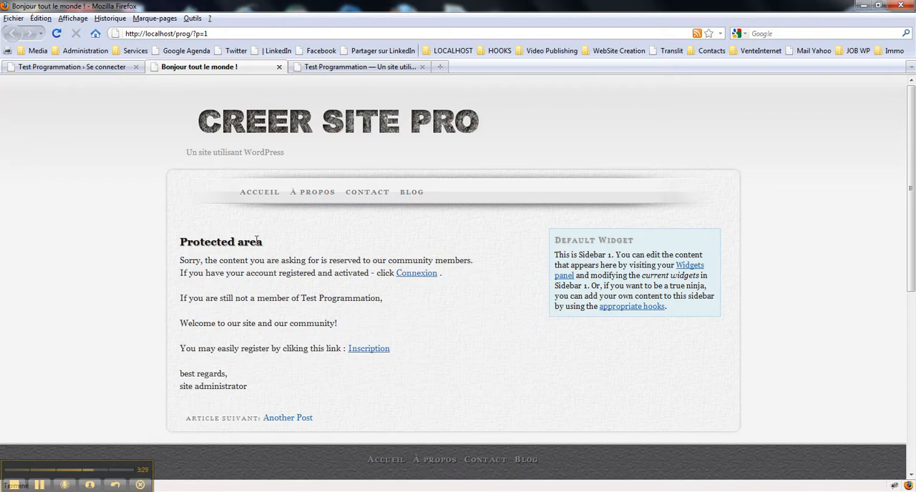
pyautogui.moveTo(244, 263)
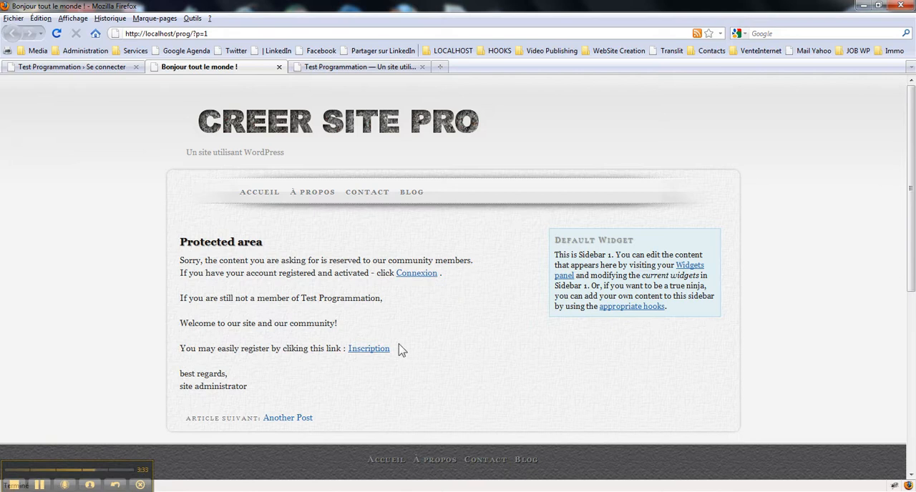
pyautogui.moveTo(369, 349)
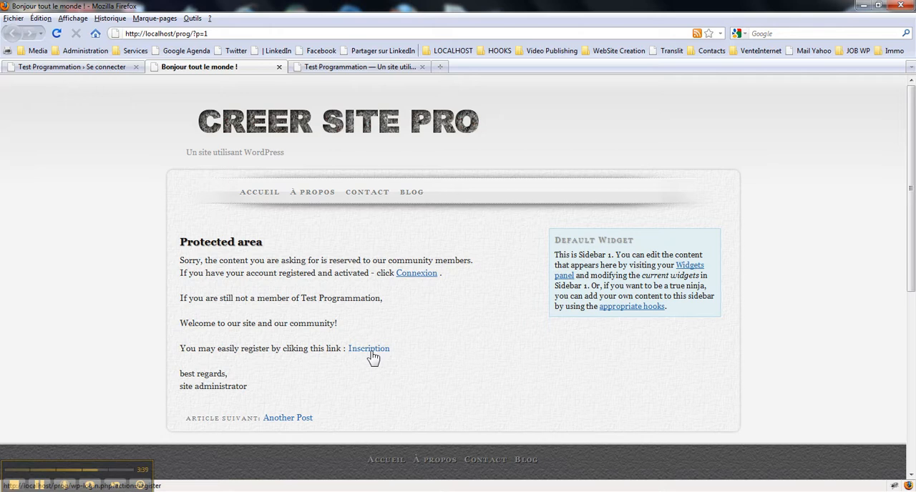
pyautogui.moveTo(371, 357)
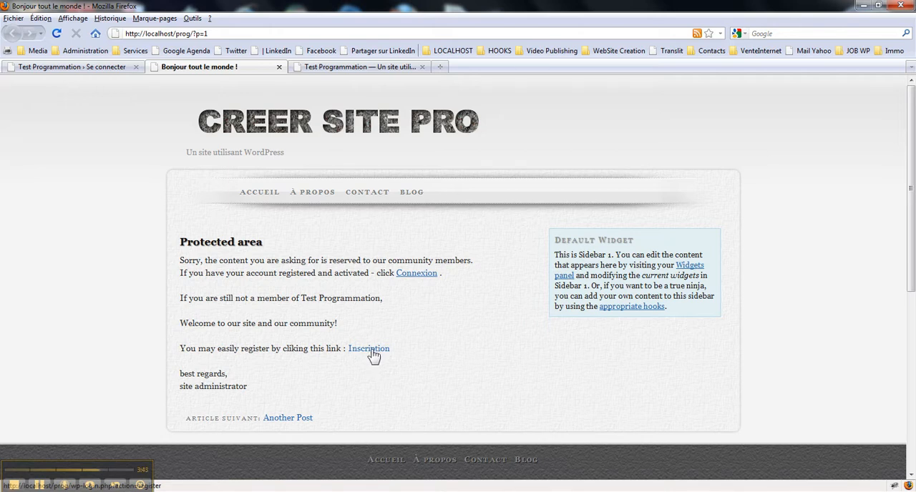
pyautogui.moveTo(288, 418)
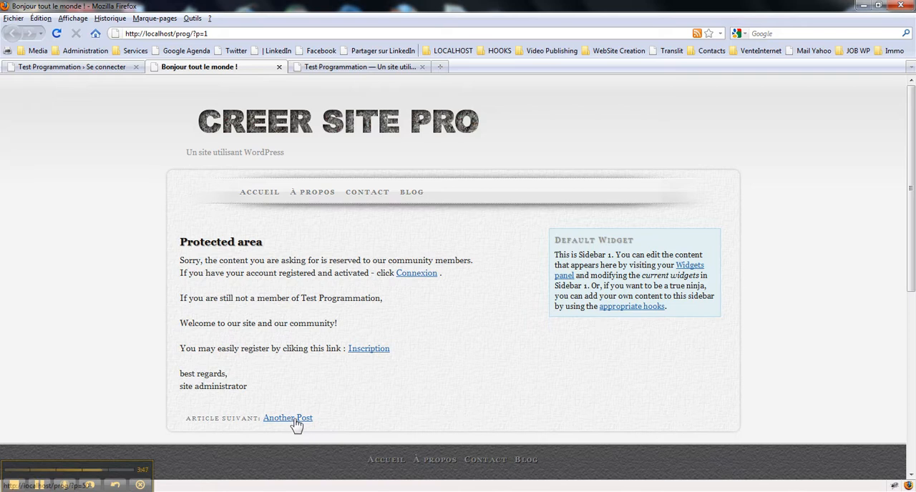
pyautogui.moveTo(397, 346)
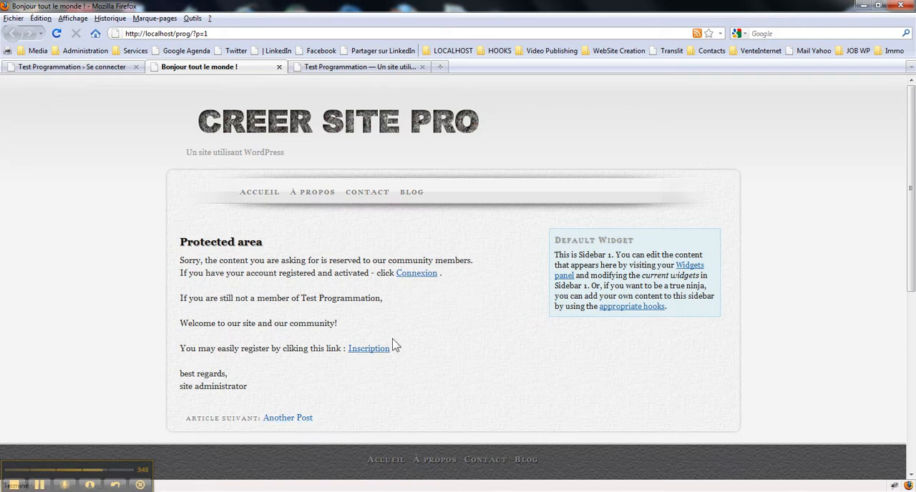
# - Follow the Connexion link, enter the credentials, and submit with Se connecter
pyautogui.click(416, 273)
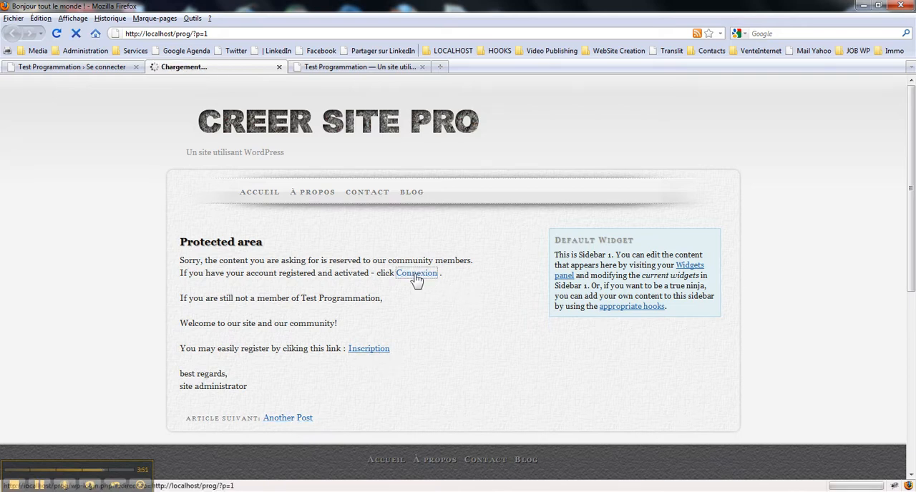
pyautogui.click(416, 273)
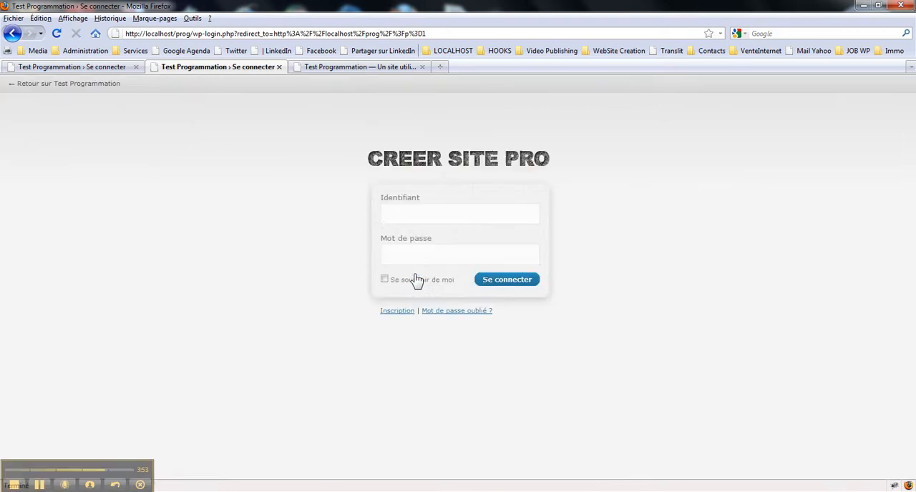
pyautogui.click(460, 213)
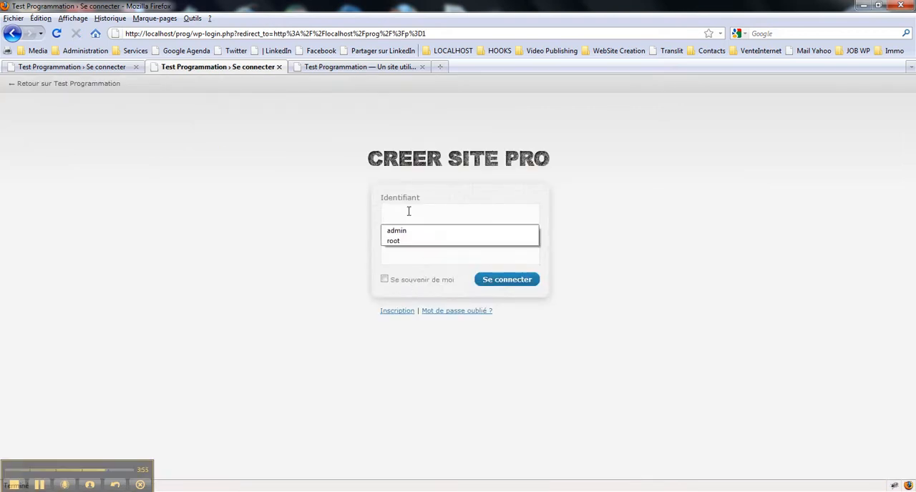
pyautogui.click(654, 275)
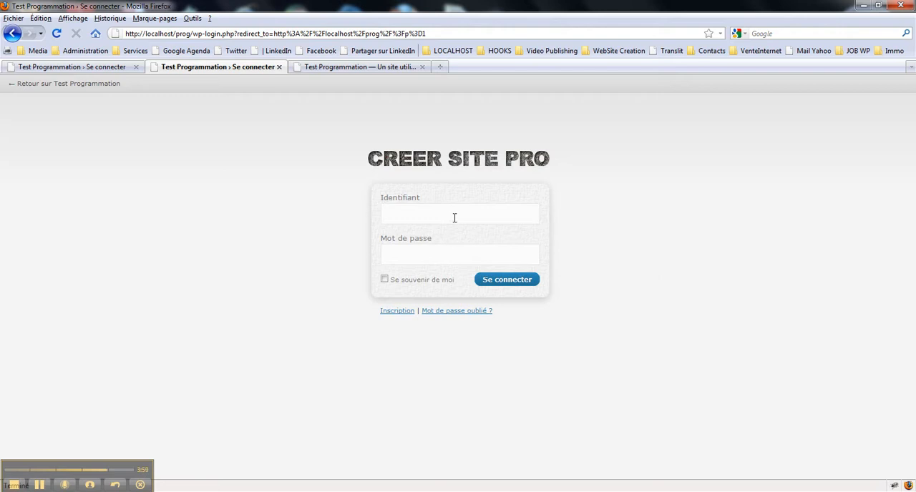
pyautogui.write('pro')
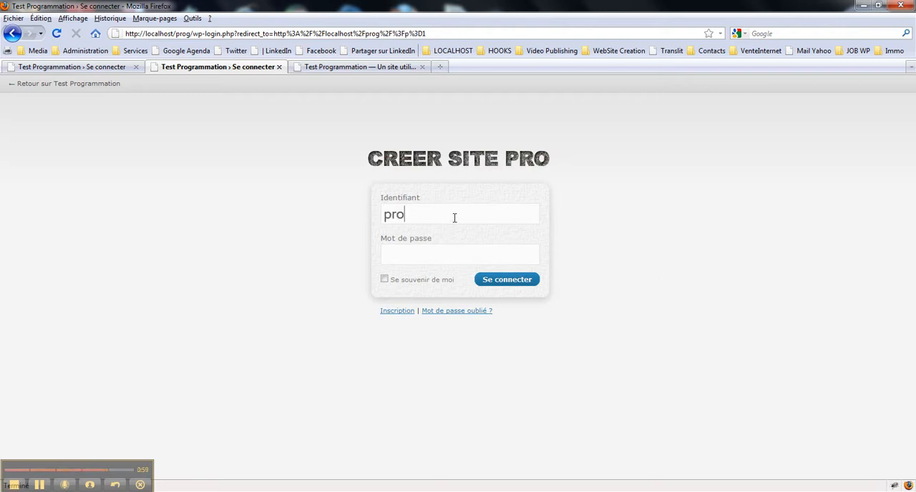
pyautogui.write('g')
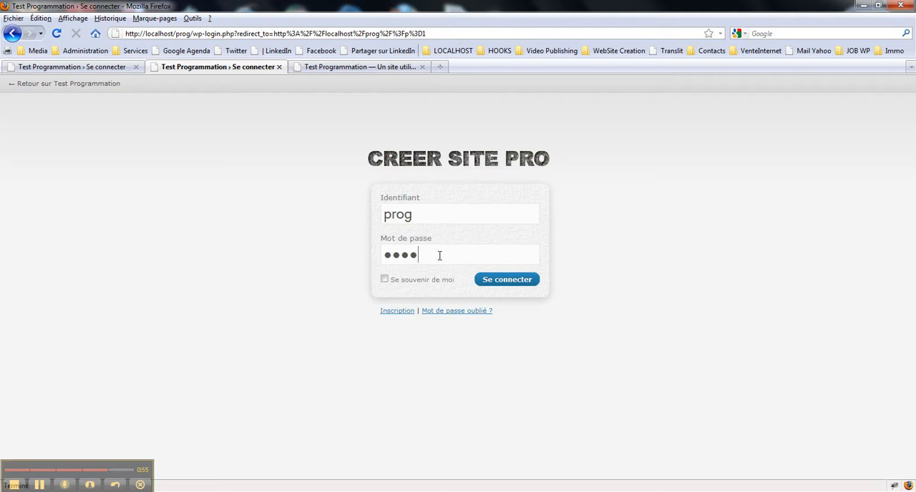
pyautogui.click(507, 279)
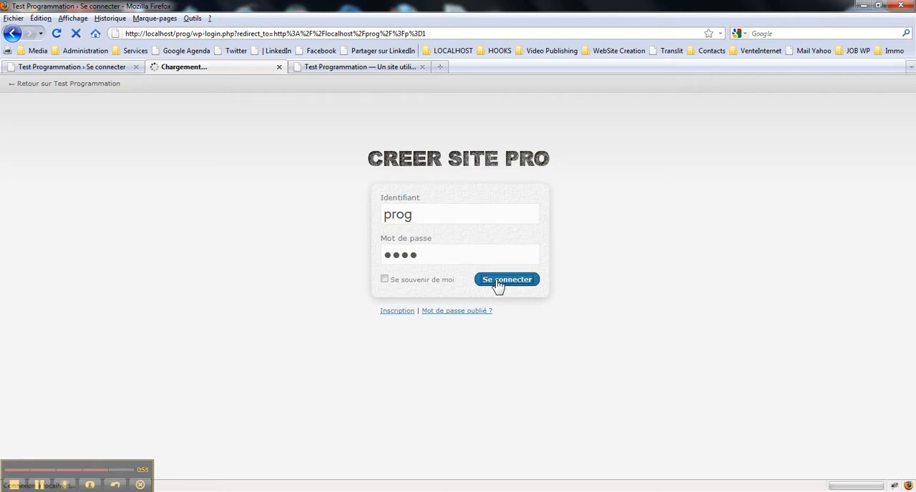
pyautogui.click(507, 279)
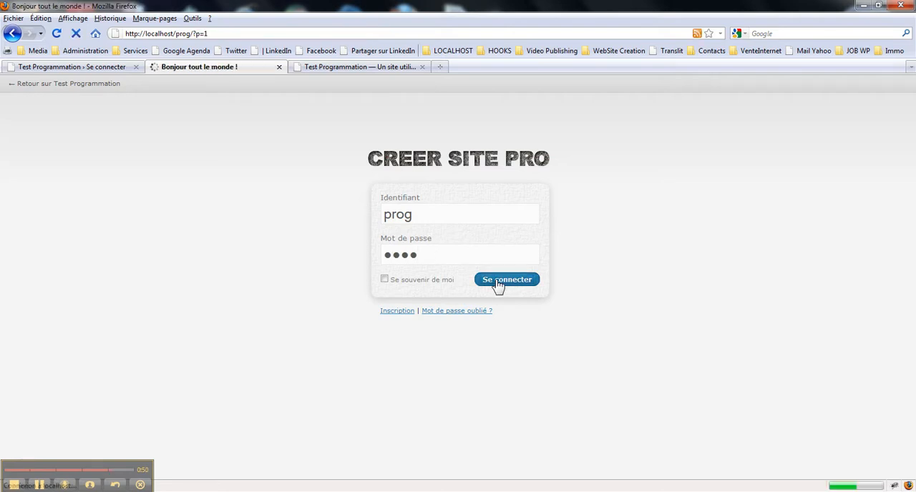
# - Confirm the full 'Bonjour tout le monde !' text shows while logged in
pyautogui.click(506, 279)
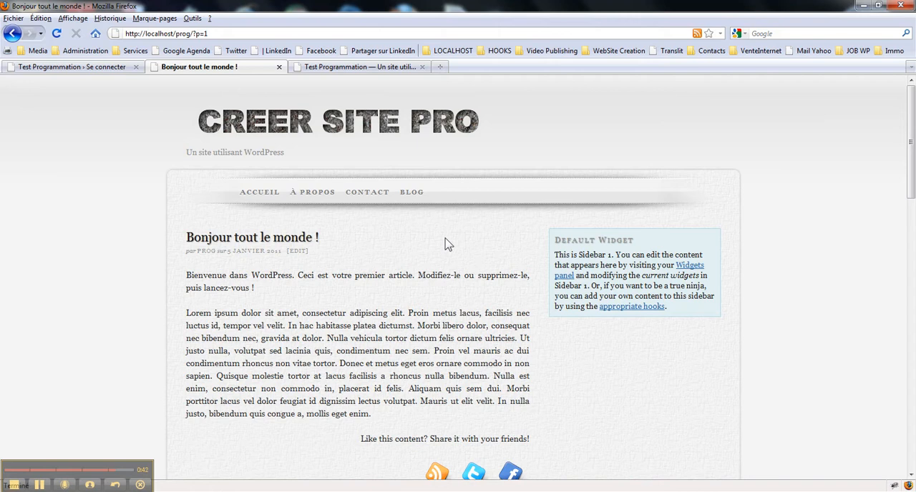
pyautogui.moveTo(384, 150)
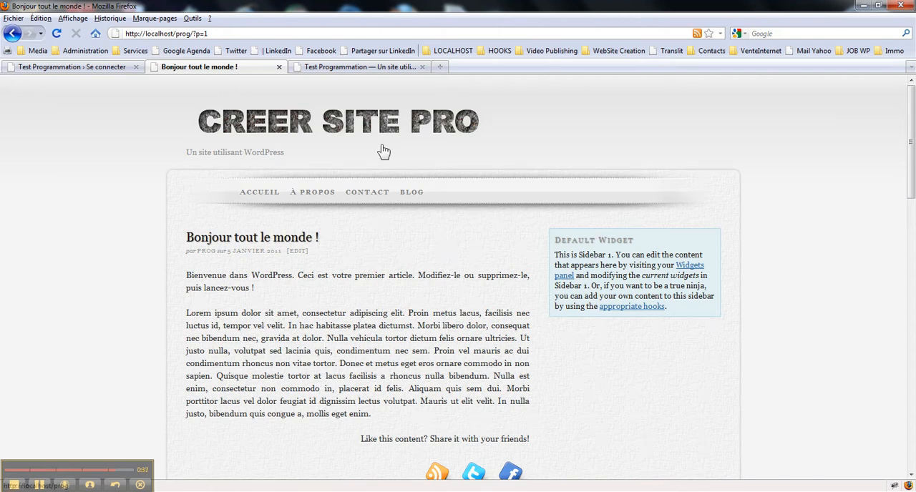